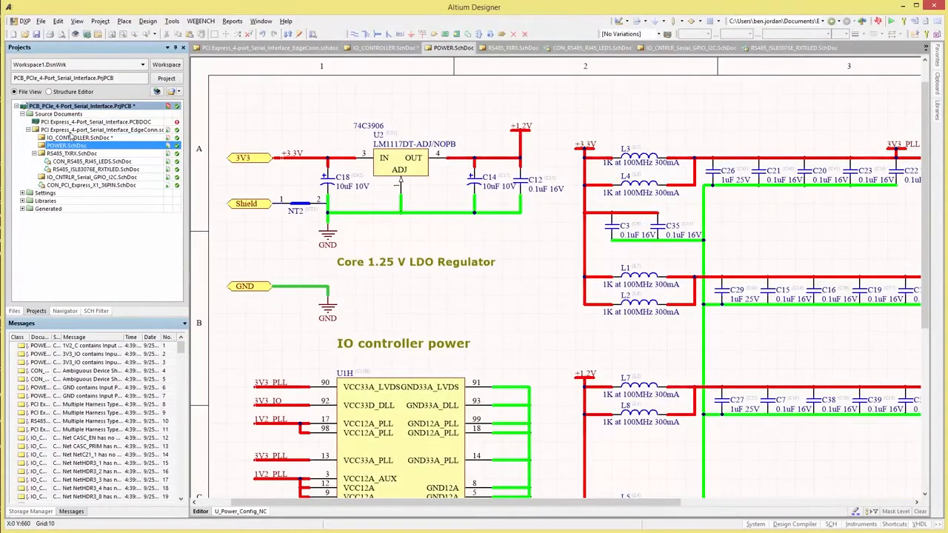
# Search CY8C4245, view its technical details, and open the Cypress PSoC 4200 datasheet
pyautogui.click(104, 129)
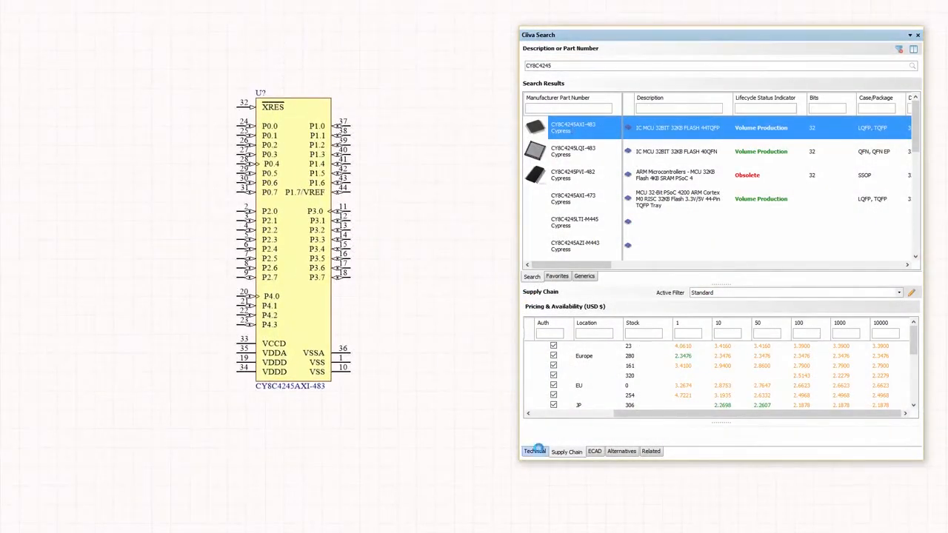
pyautogui.click(534, 451)
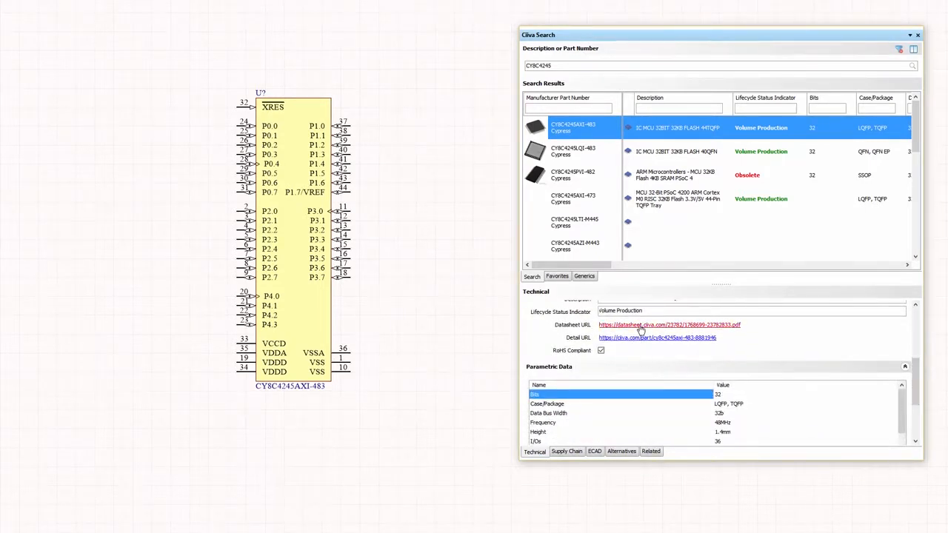
pyautogui.click(667, 325)
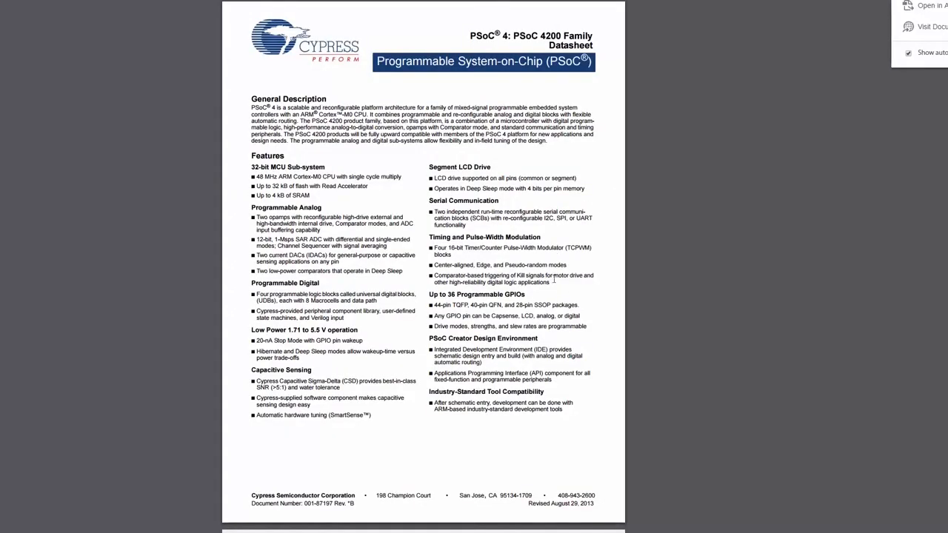
pyautogui.scroll(-3)
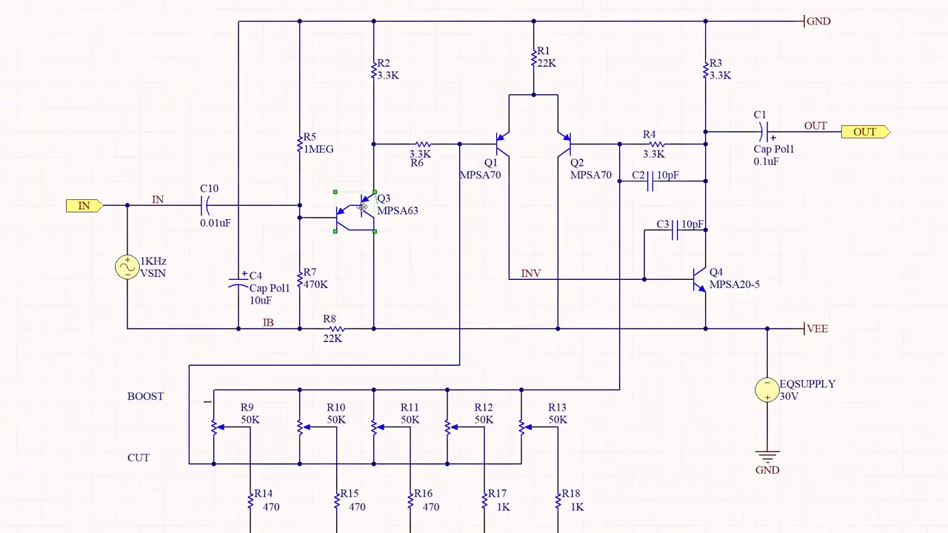
# Open Q3's properties, edit its MPSA63 model, and edit the DQS03 ClassName value
pyautogui.doubleClick(352, 211)
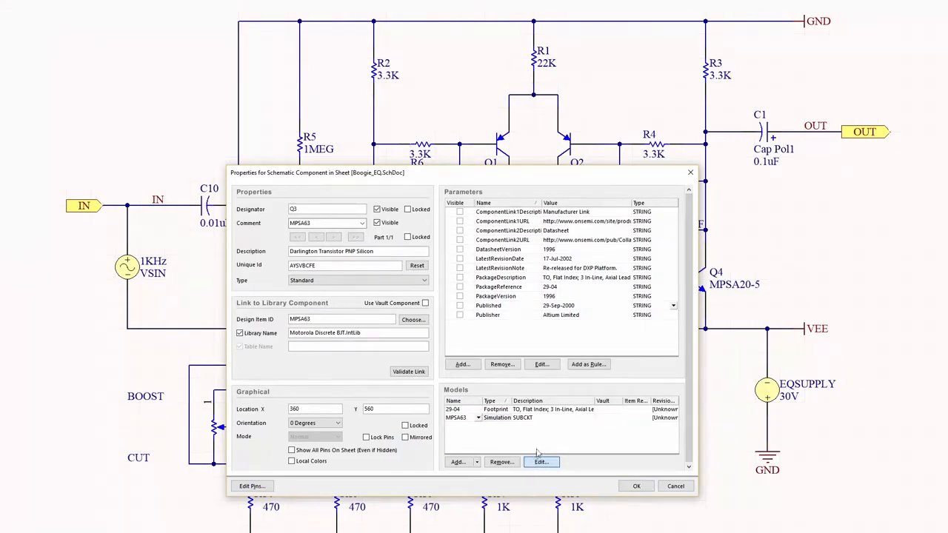
pyautogui.click(635, 486)
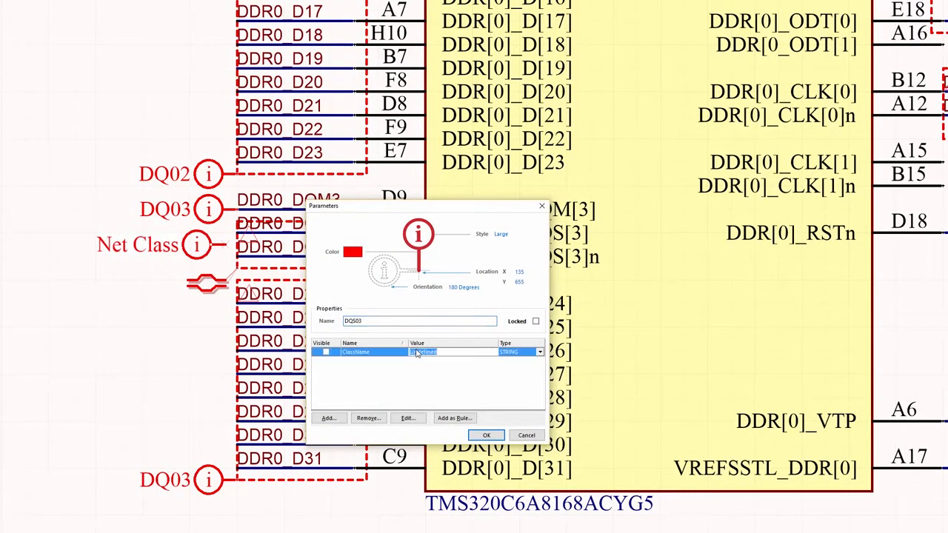
pyautogui.click(486, 435)
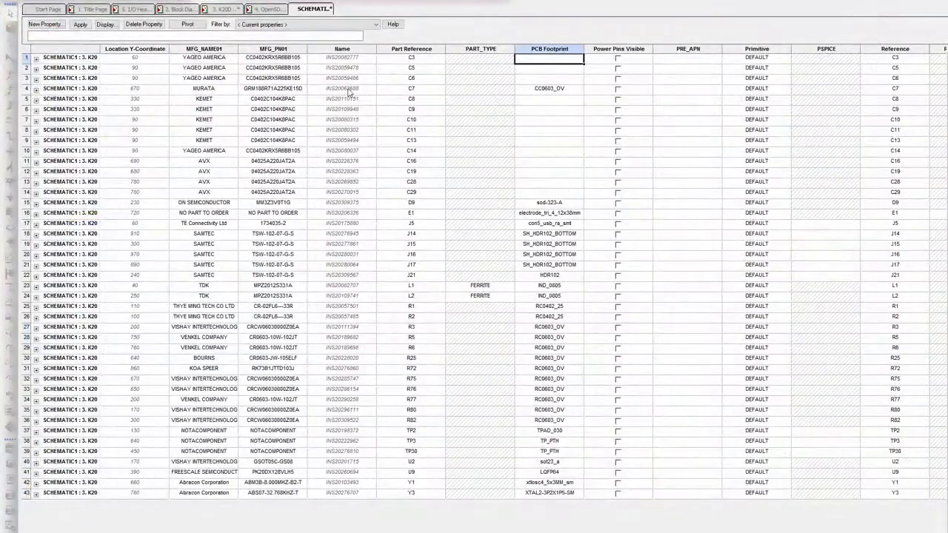
# Type 'CC0402_' into C3's PCB Footprint cell
pyautogui.write('CC0402_')
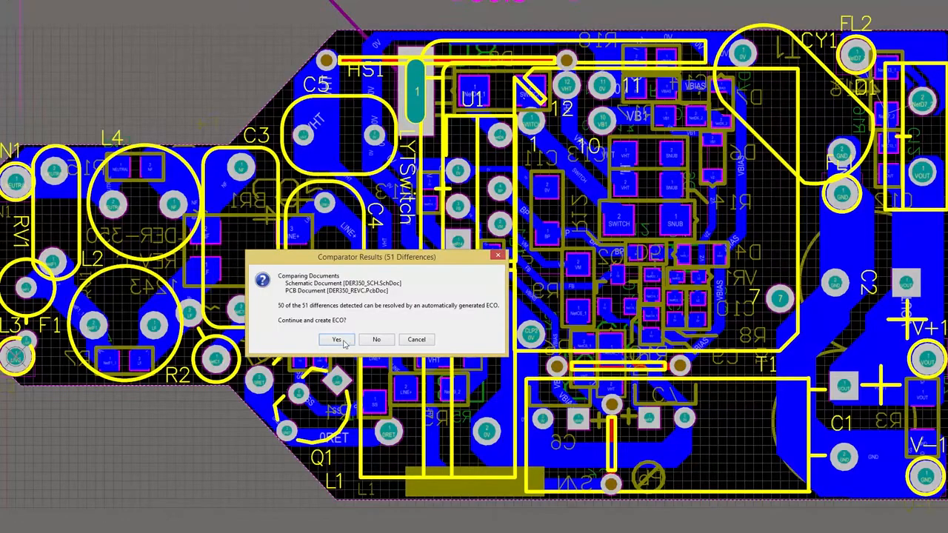
# Create the ECO for the differences, then pick a TME supplier offer for J21
pyautogui.click(336, 340)
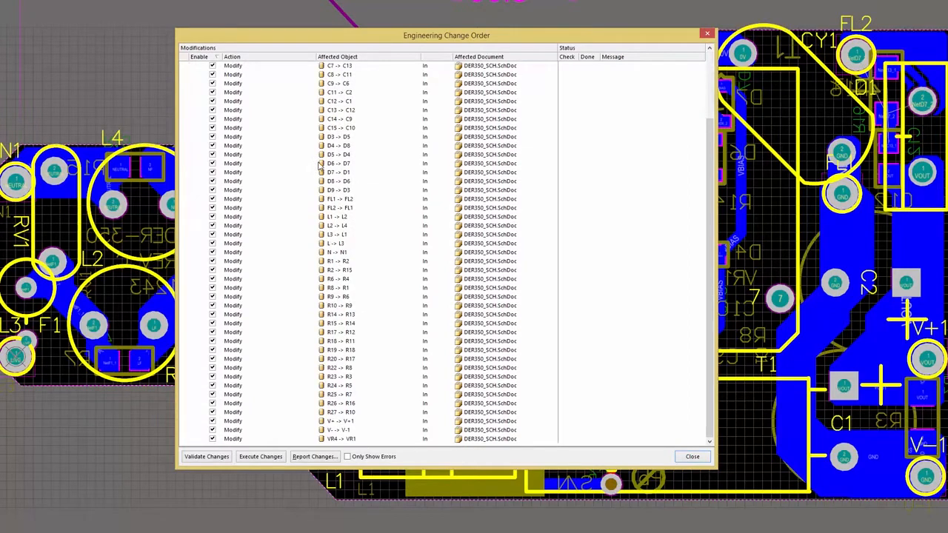
pyautogui.rightClick(337, 74)
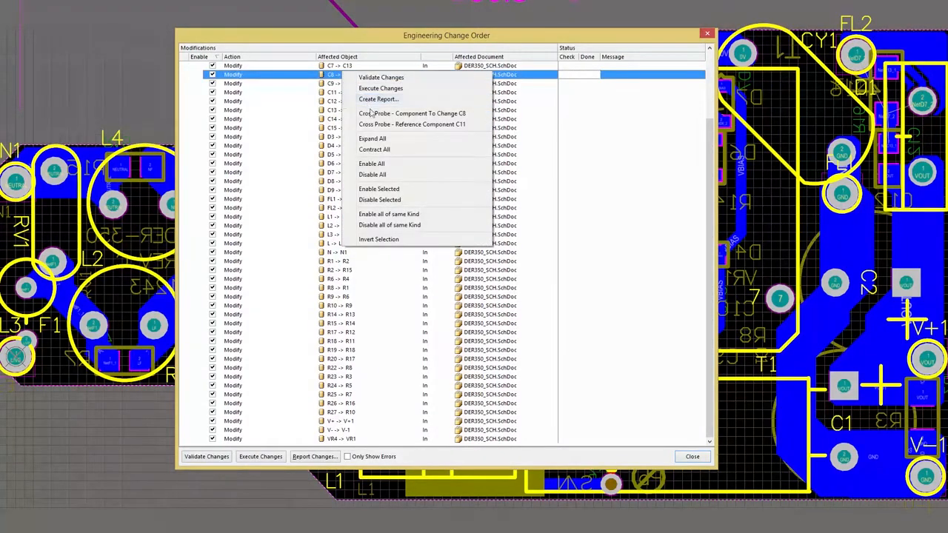
pyautogui.click(413, 114)
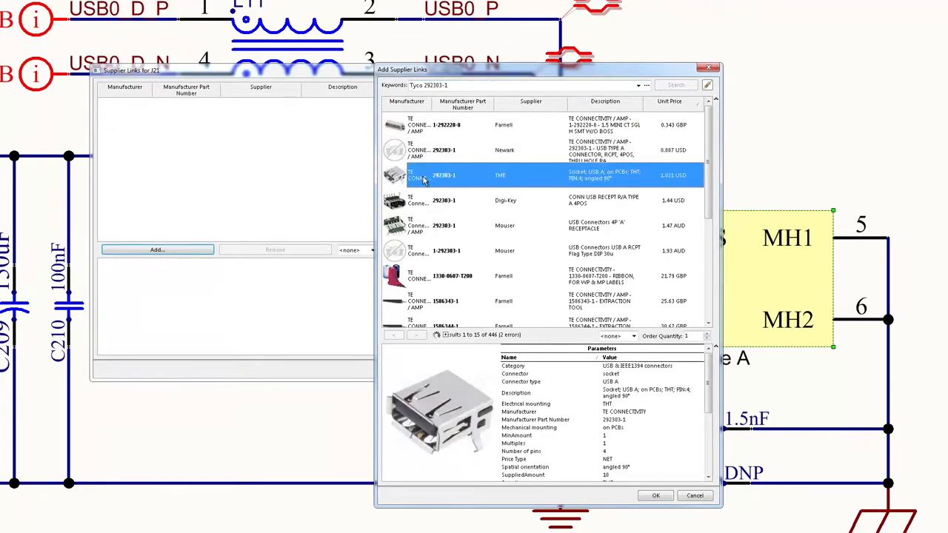
pyautogui.click(694, 495)
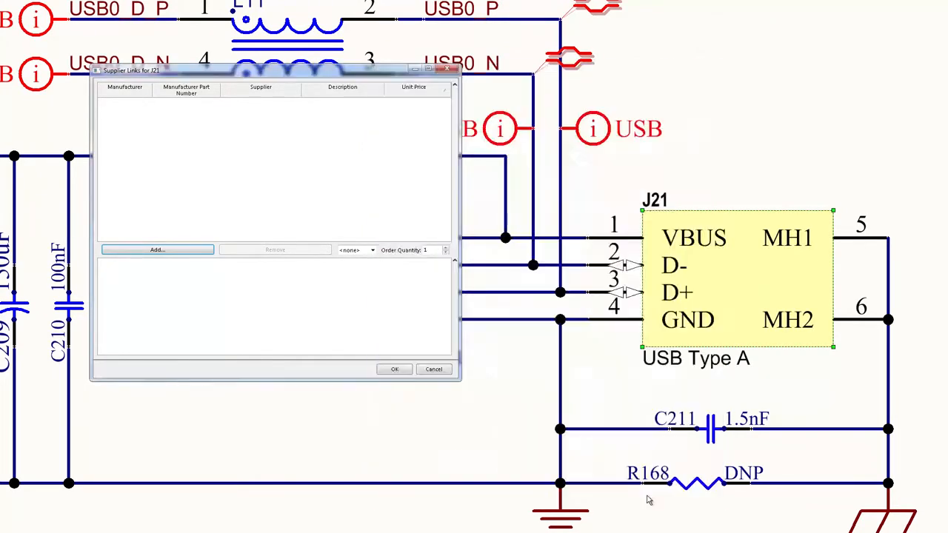
pyautogui.click(157, 250)
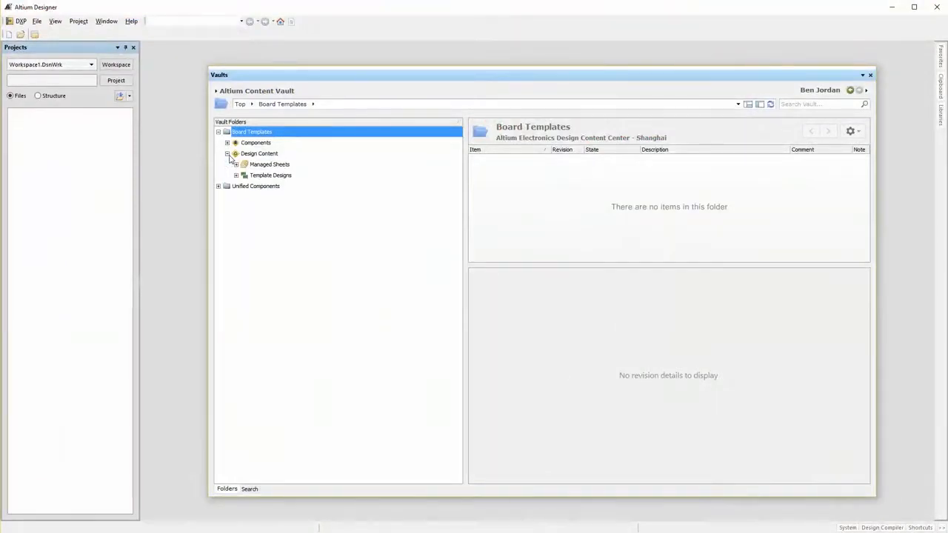
# Browse COM Express, CompactPCI Express, PXI Express and PCI Express templates, then open Mini H2 documents
pyautogui.click(266, 197)
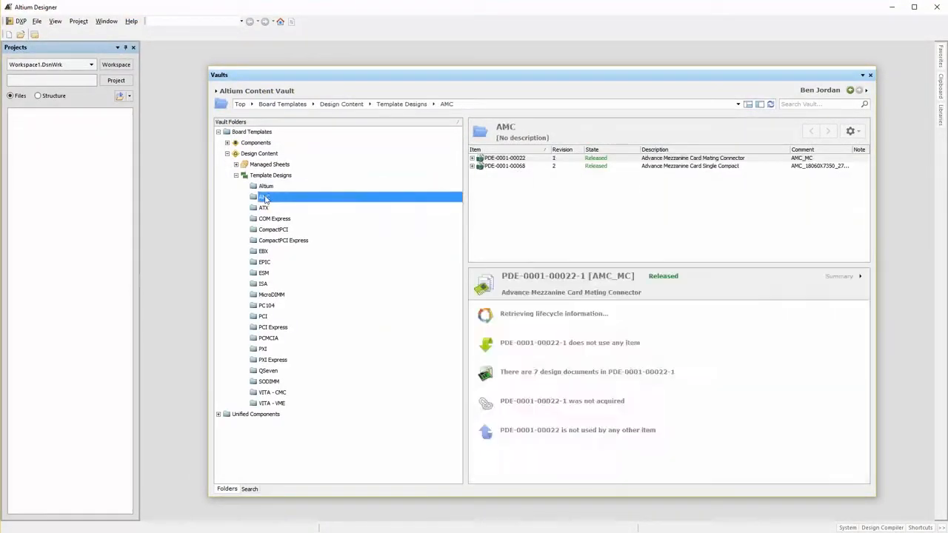
pyautogui.click(274, 218)
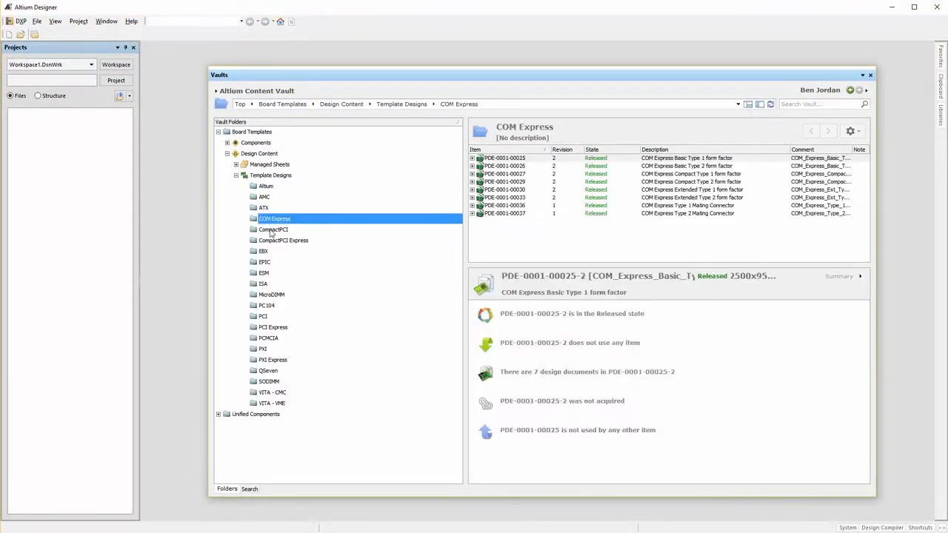
pyautogui.click(282, 240)
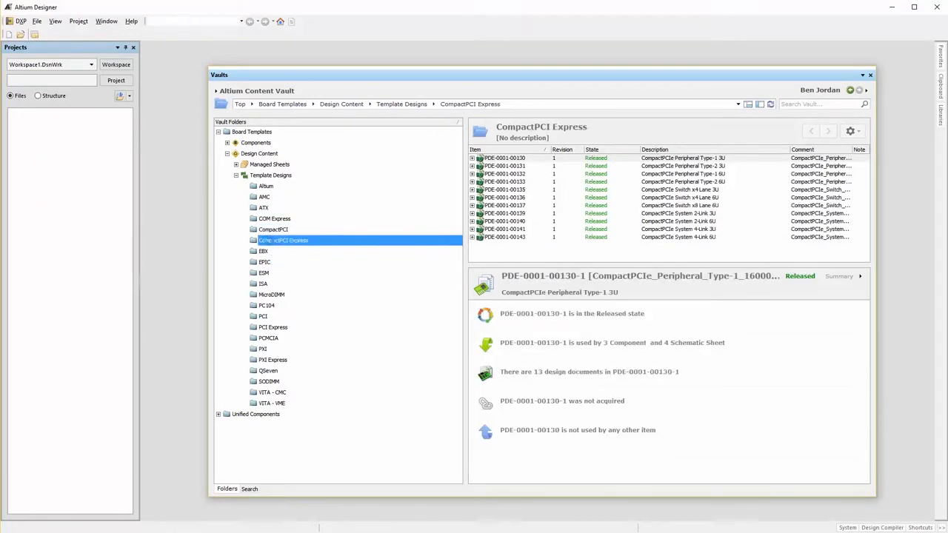
pyautogui.click(273, 359)
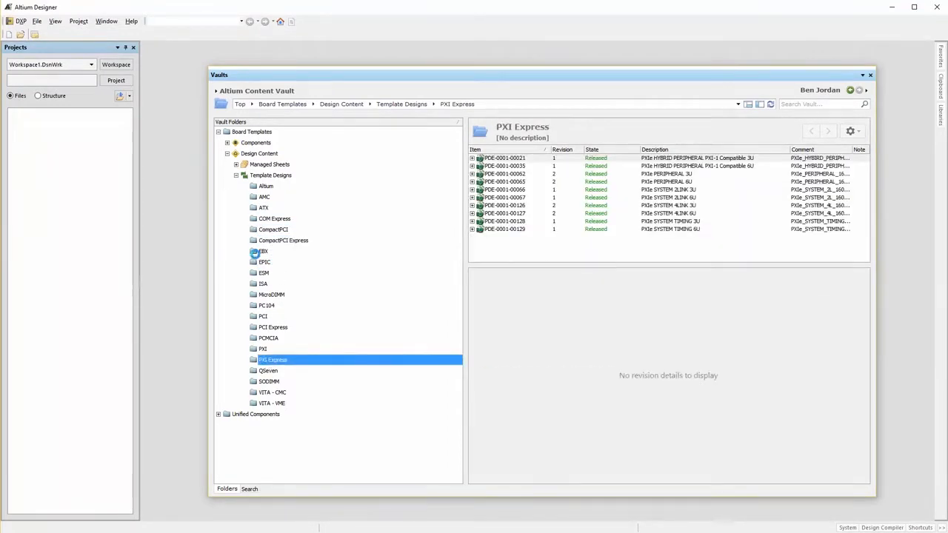
pyautogui.click(263, 327)
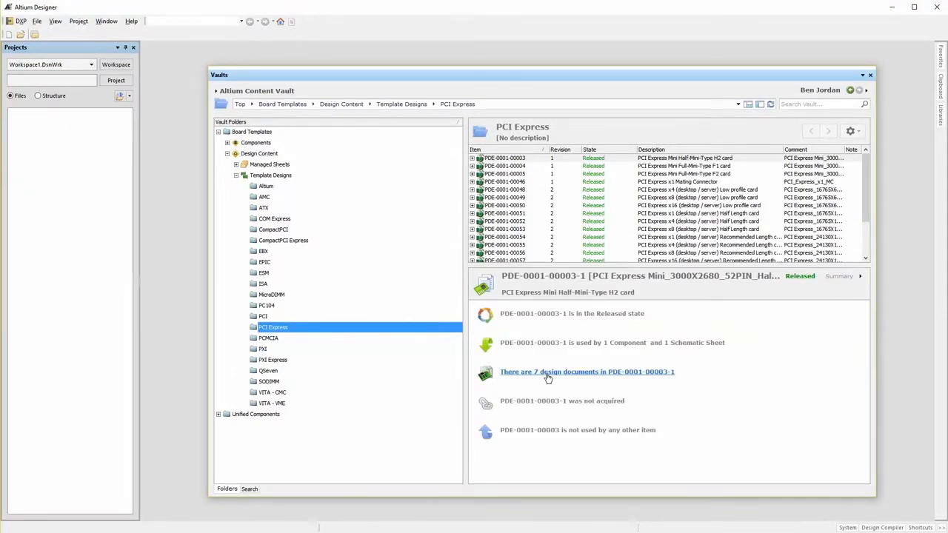
pyautogui.rightClick(505, 158)
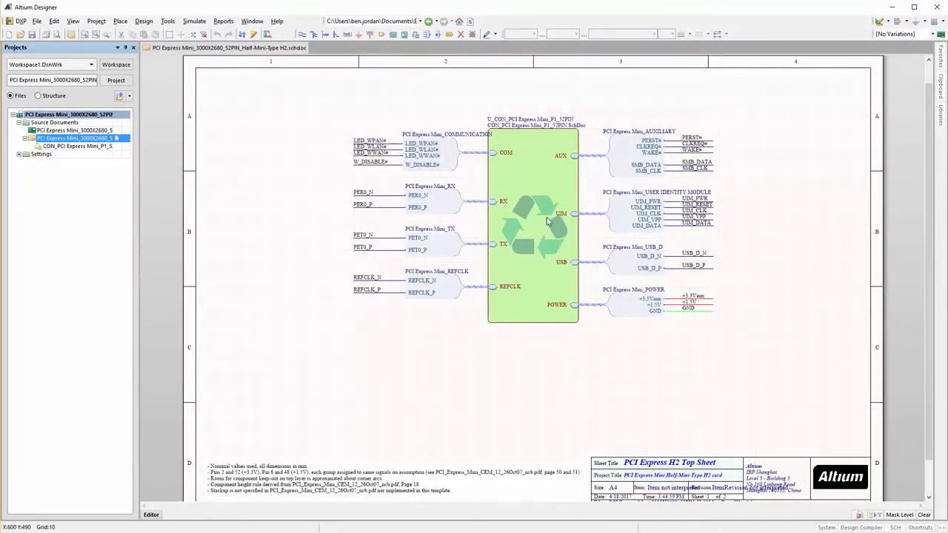
# Descend into the CON_PCI Express Mini_P1_52PIN.SchDoc child sheet
pyautogui.doubleClick(75, 146)
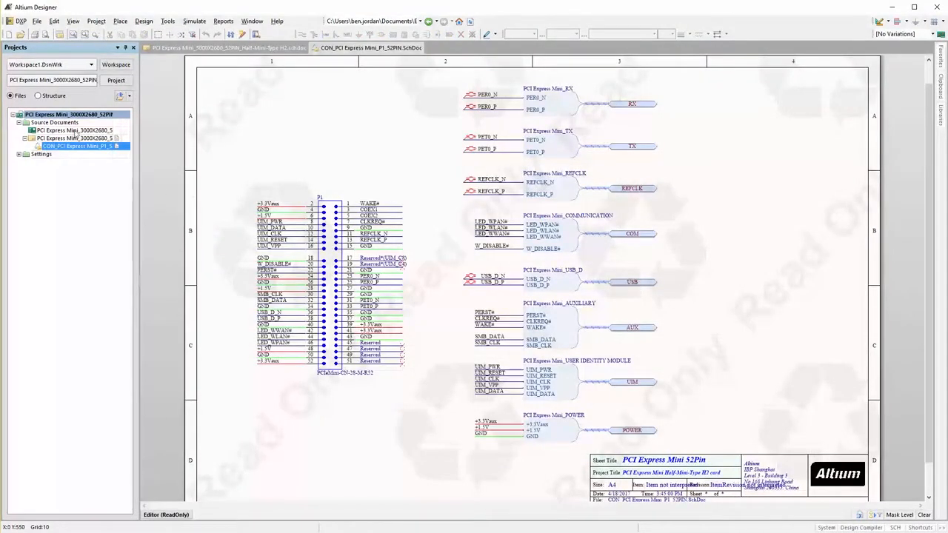
pyautogui.click(75, 130)
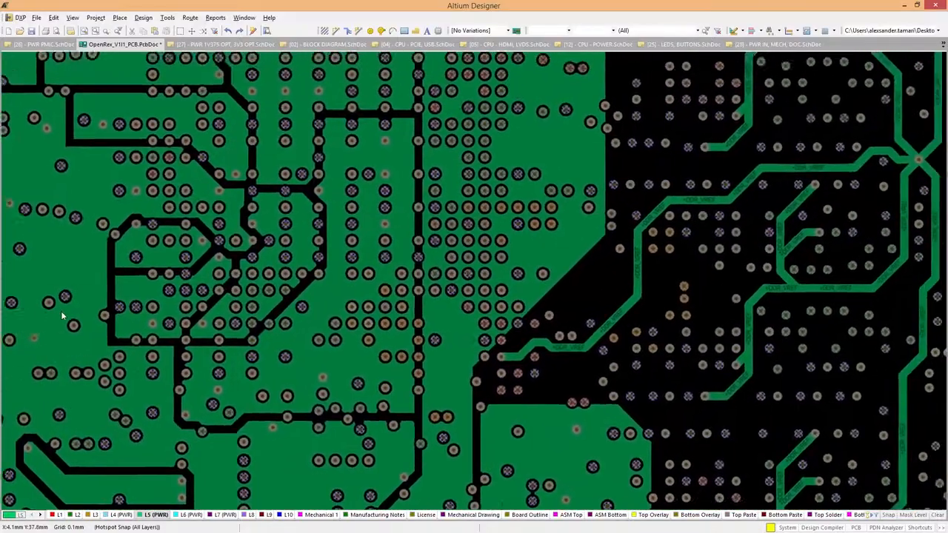
# Run PDN Analyzer, show current density for +0V75_DDR_VTT, and probe a board point
pyautogui.click(774, 44)
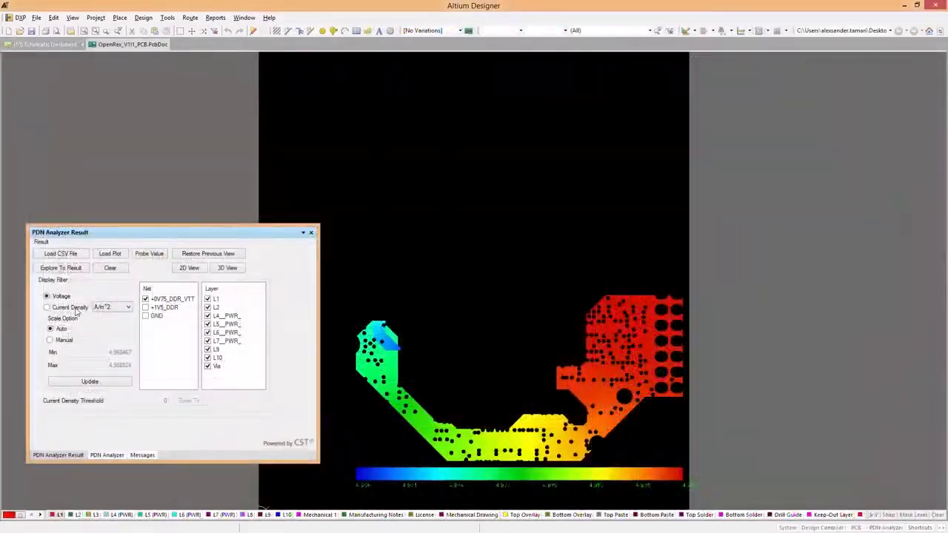
pyautogui.click(47, 307)
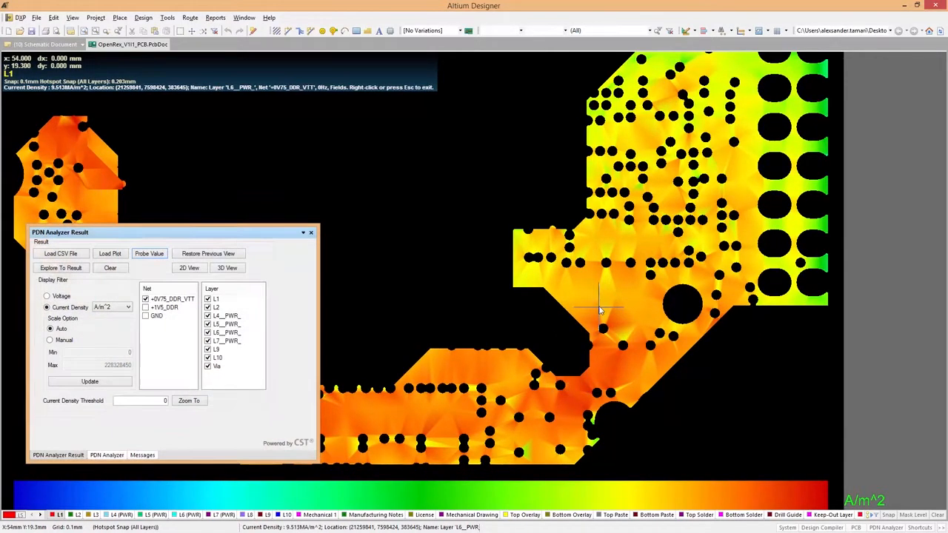
pyautogui.click(47, 230)
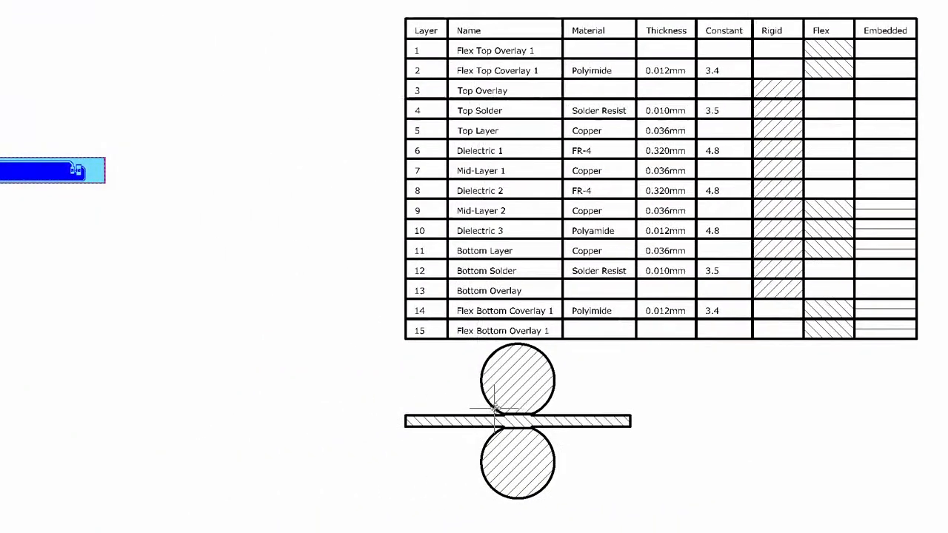
# Right-click the rigid-flex layer stack table sheet
pyautogui.rightClick(280, 340)
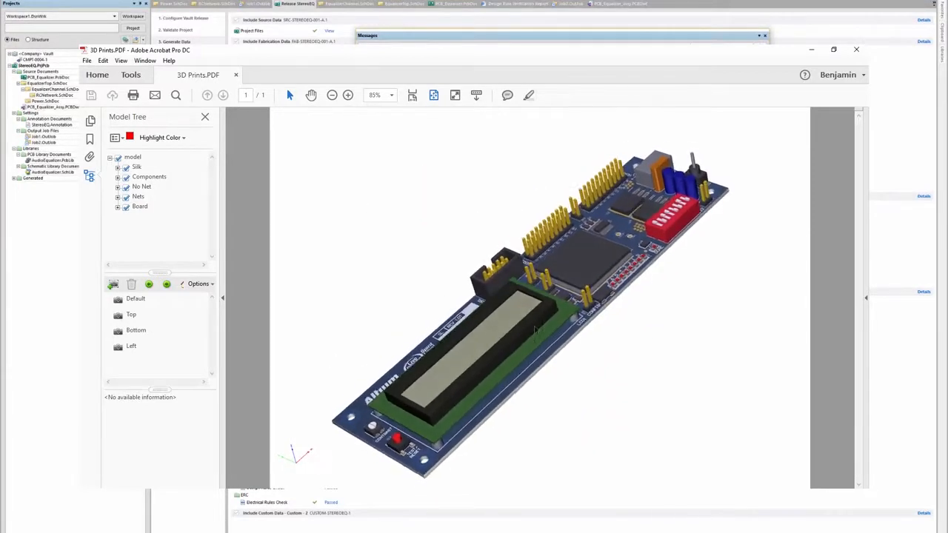
# Activate the 3D board model in 3D Prints.PDF
pyautogui.click(117, 206)
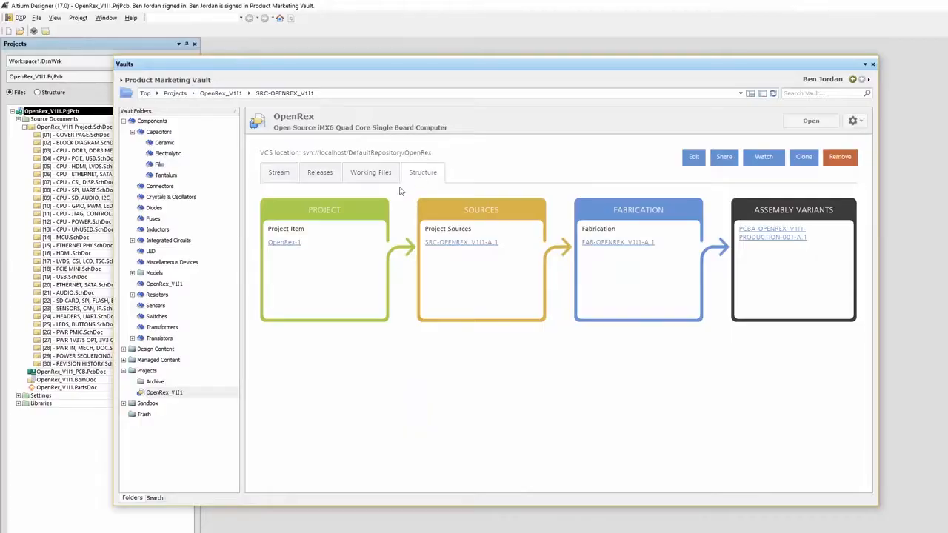
pyautogui.moveTo(388, 250)
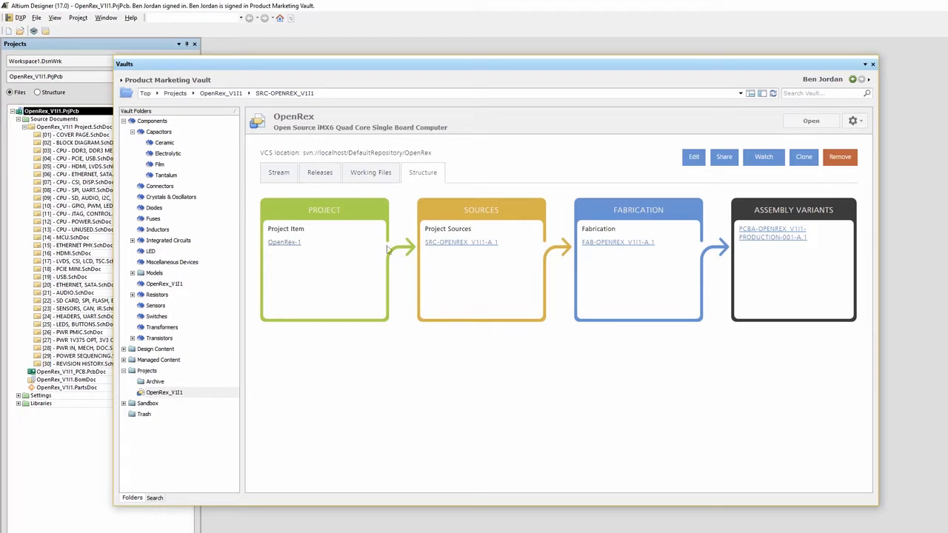
pyautogui.moveTo(725, 245)
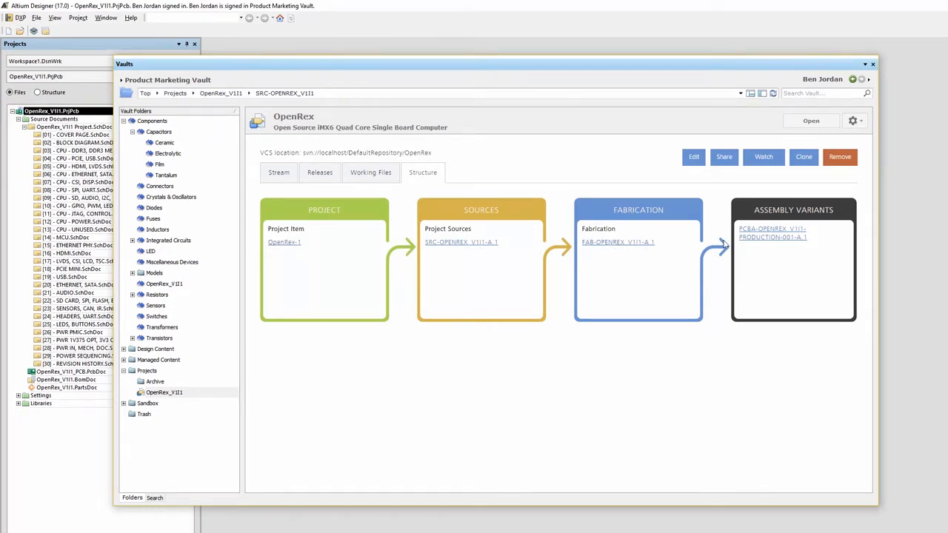
# Open the production assembly variant in the vault, then Job1.OutJob
pyautogui.click(772, 232)
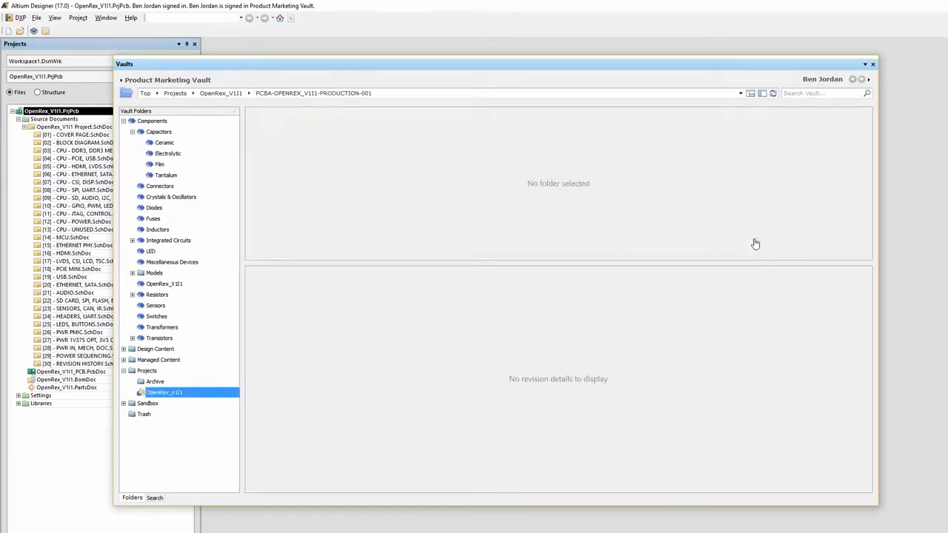
pyautogui.click(164, 392)
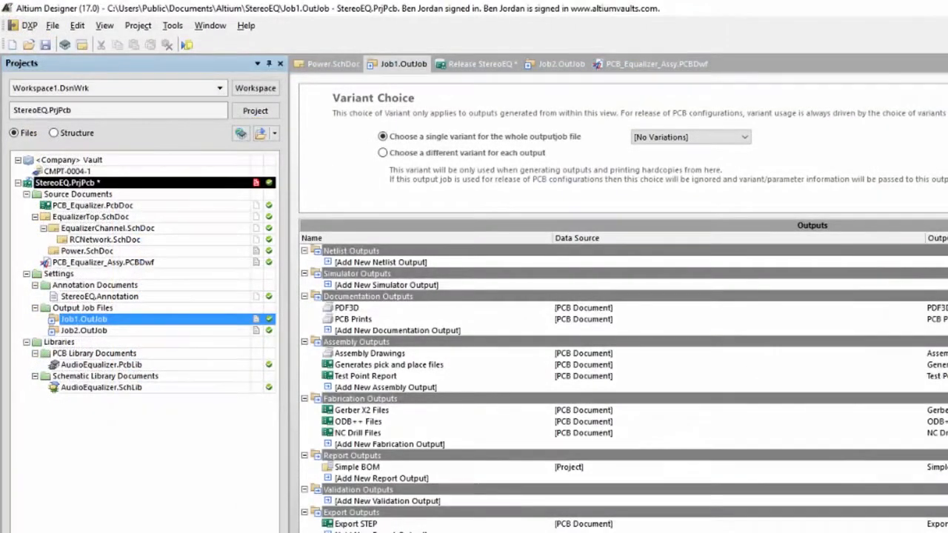
pyautogui.moveTo(377, 319)
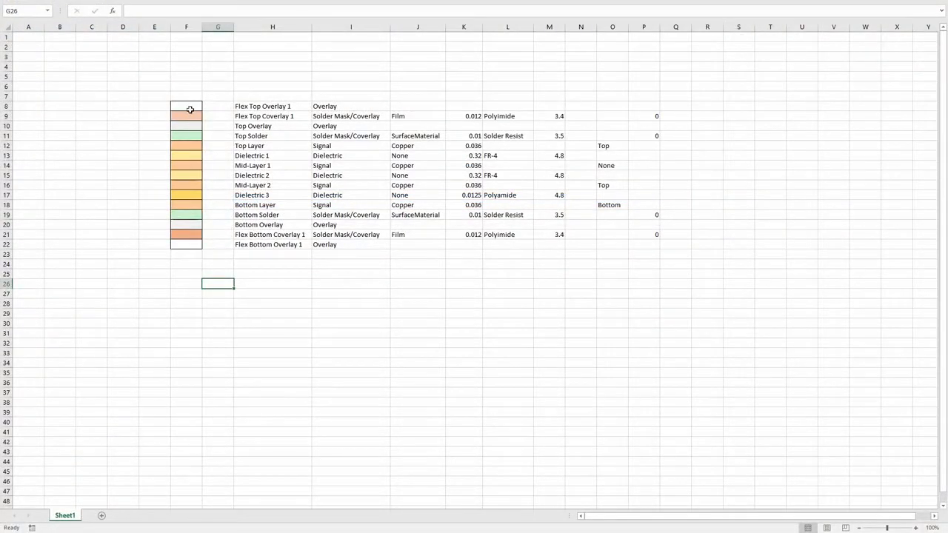
# Drag across the Excel layer stack table of colour, type, material, thickness and constant
pyautogui.moveTo(187, 106); pyautogui.dragTo(643, 234)
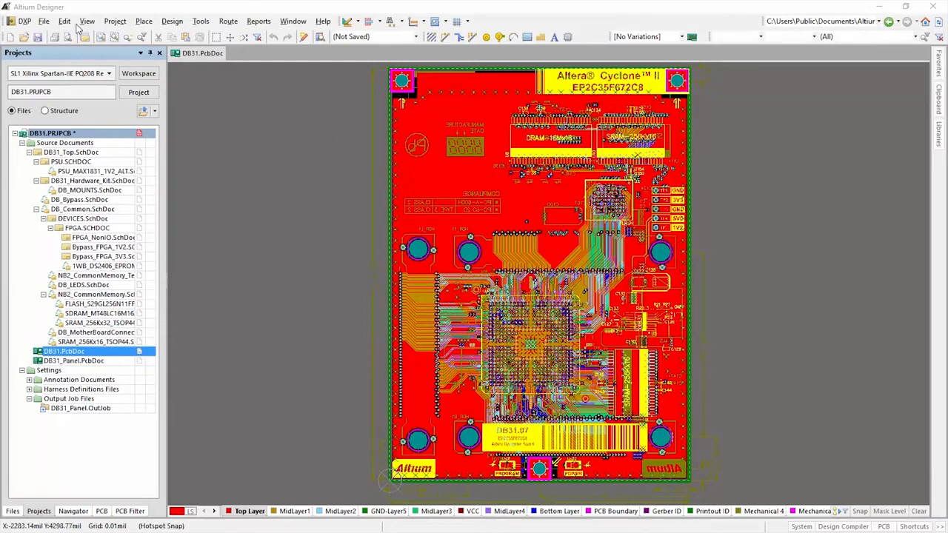
# Create a Draftsman document from the Default Fabrication Drawing template and scroll to the layer stack legend
pyautogui.click(44, 20)
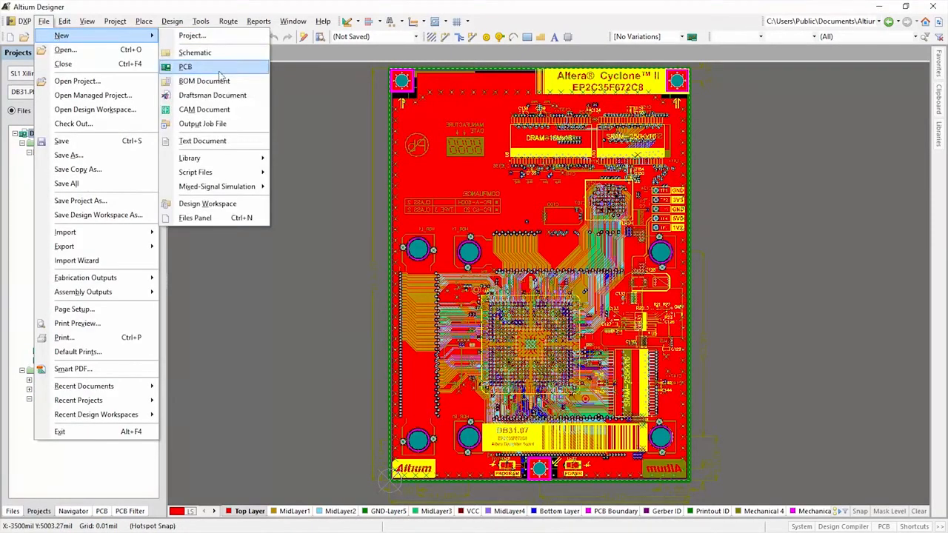
pyautogui.click(212, 95)
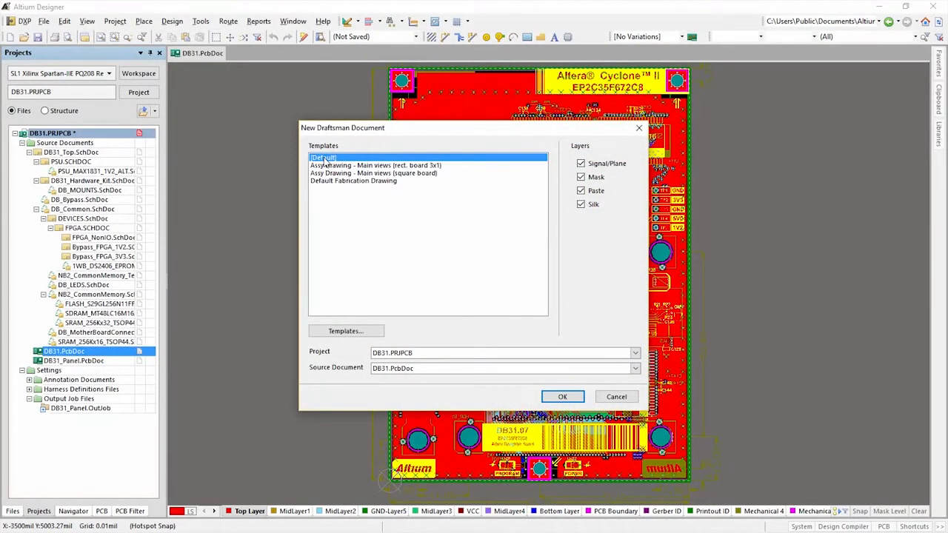
pyautogui.click(373, 172)
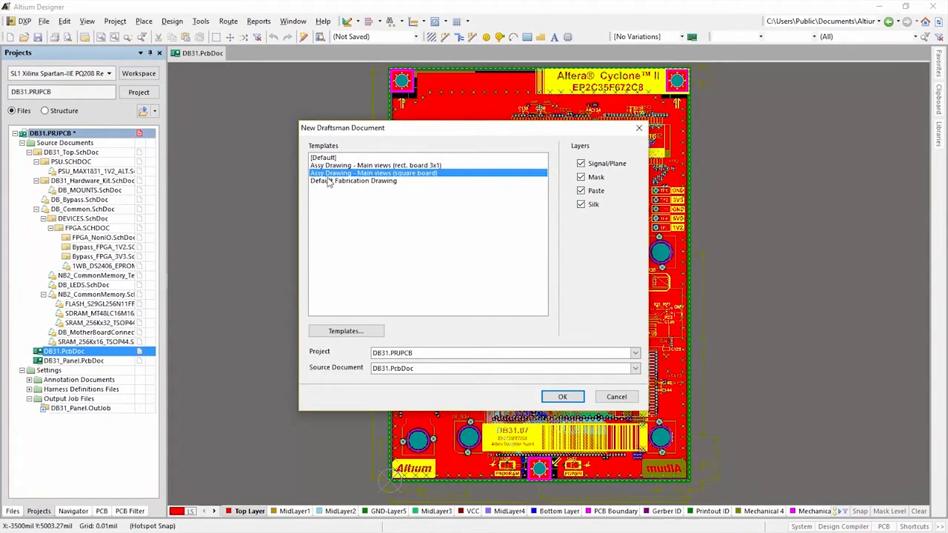
pyautogui.click(353, 181)
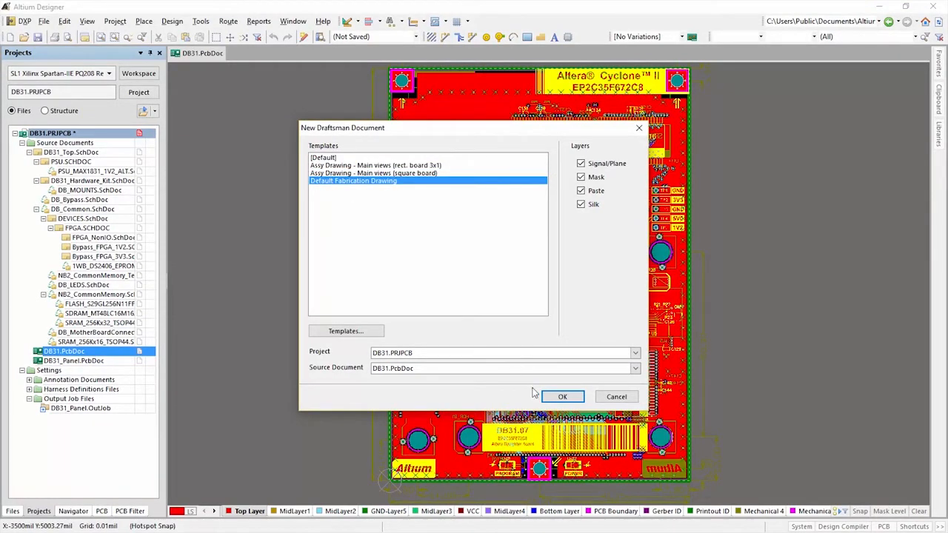
pyautogui.click(562, 396)
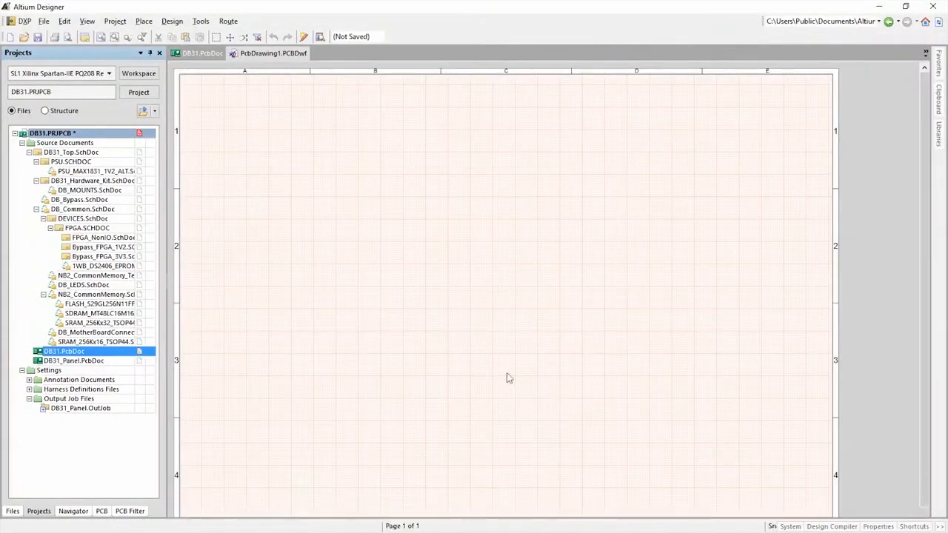
pyautogui.doubleClick(67, 370)
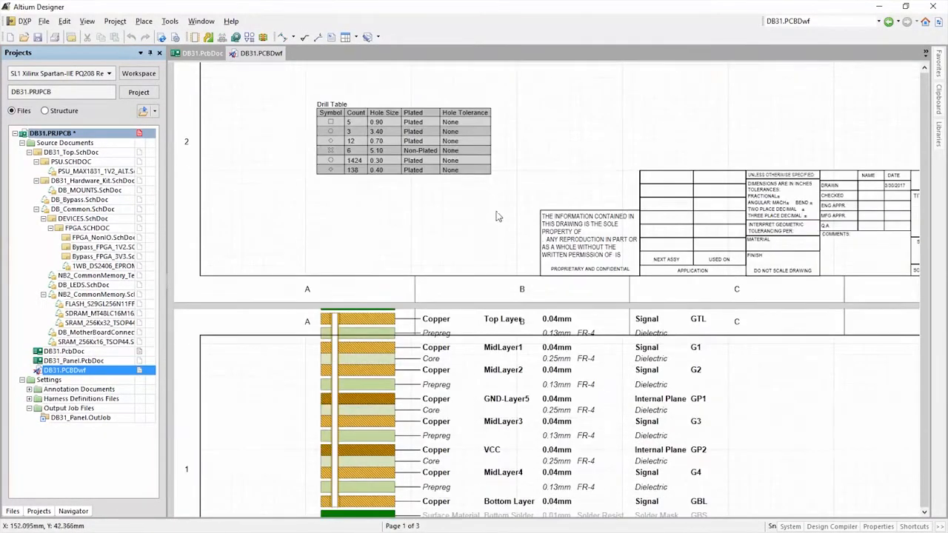
pyautogui.scroll(-3)
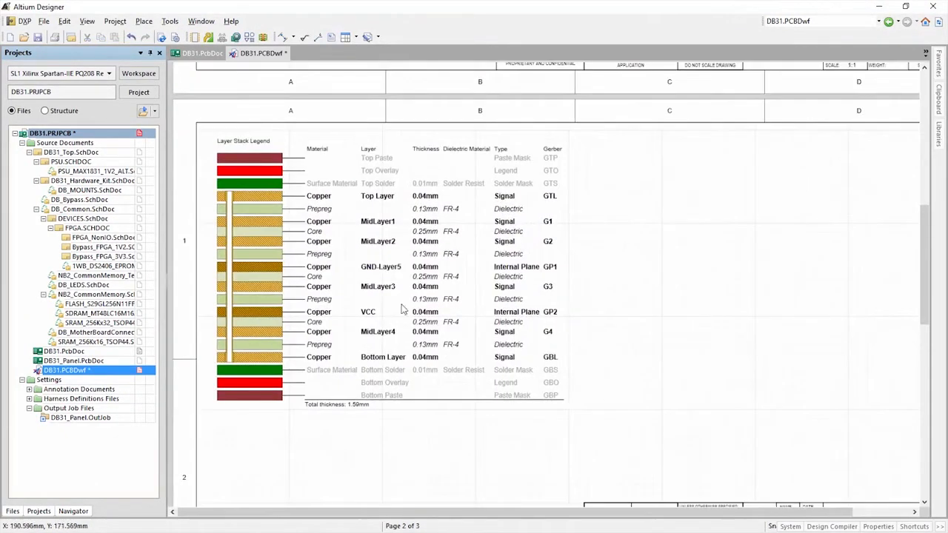
pyautogui.moveTo(606, 209)
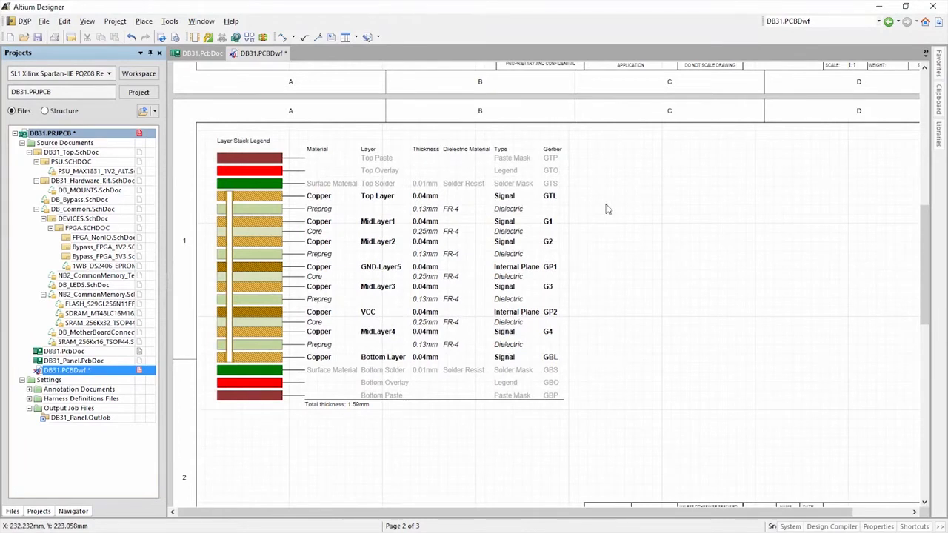